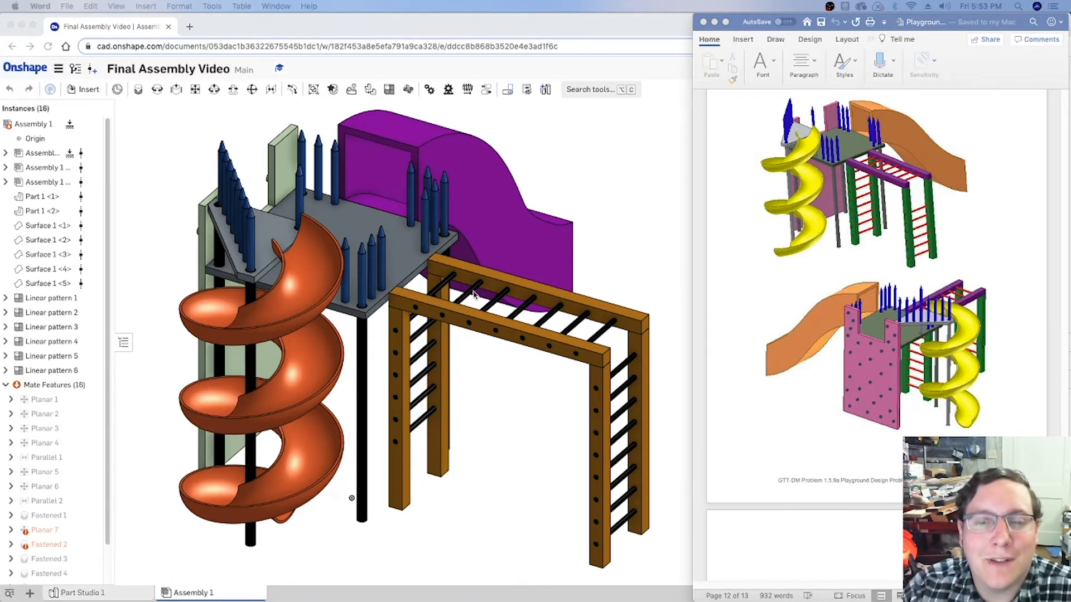
mouse_move(468, 496)
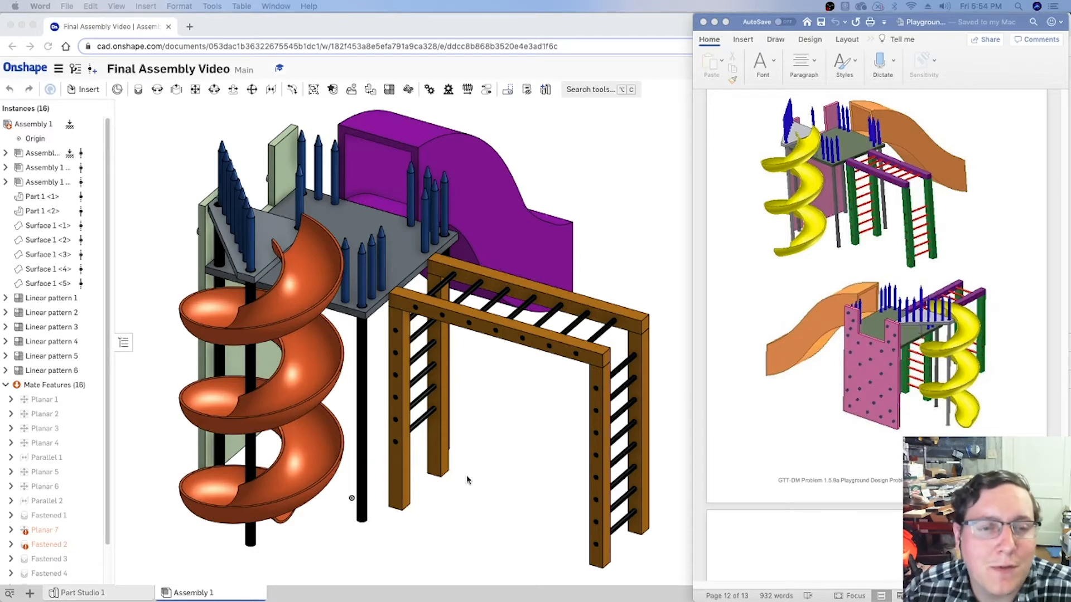
mouse_move(452, 483)
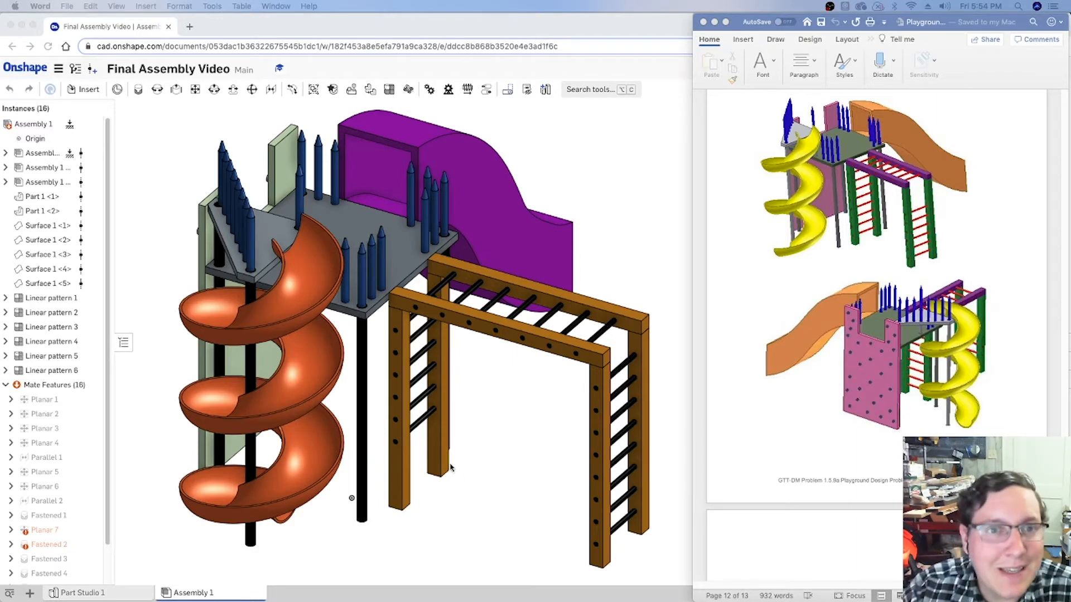
mouse_move(1, 454)
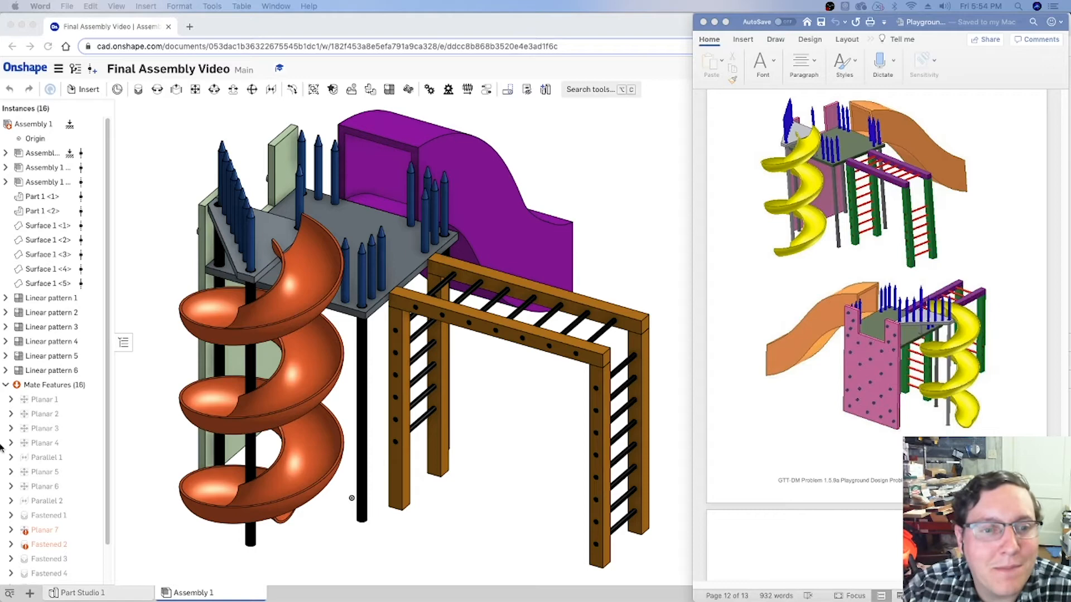
mouse_move(76, 406)
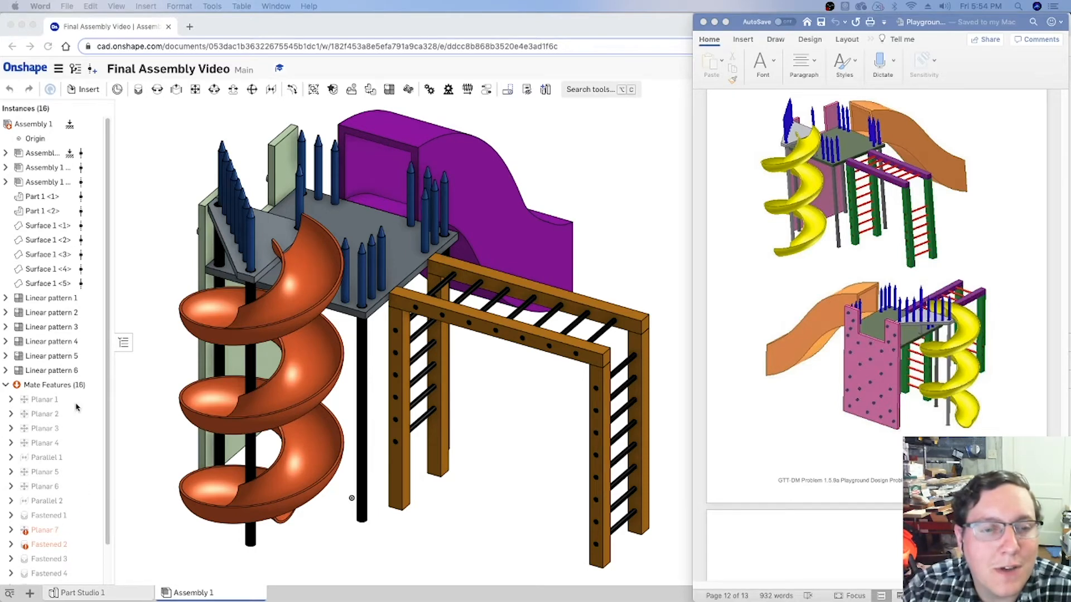
mouse_move(35, 548)
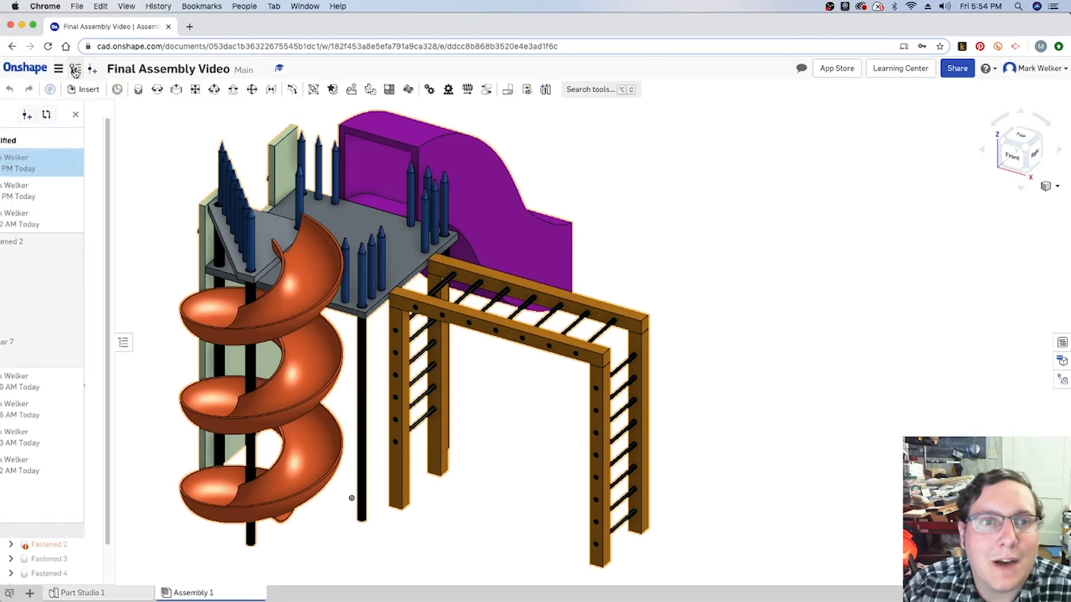
Step: Preview saved versions V1 and V5 in version history, then return to the Main design
left_click(76, 69)
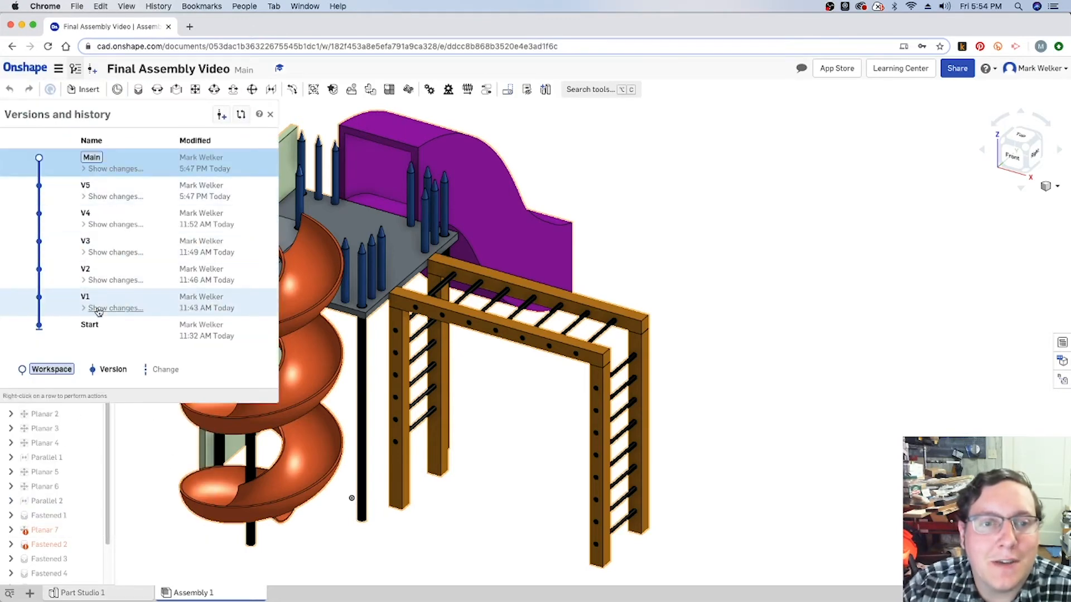
left_click(86, 297)
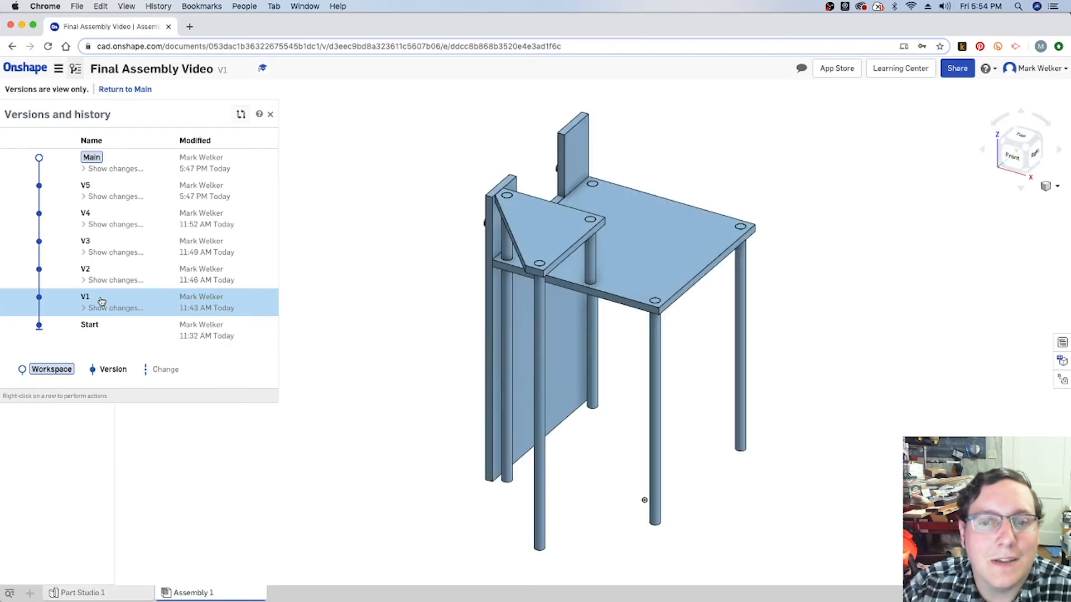
mouse_move(111, 246)
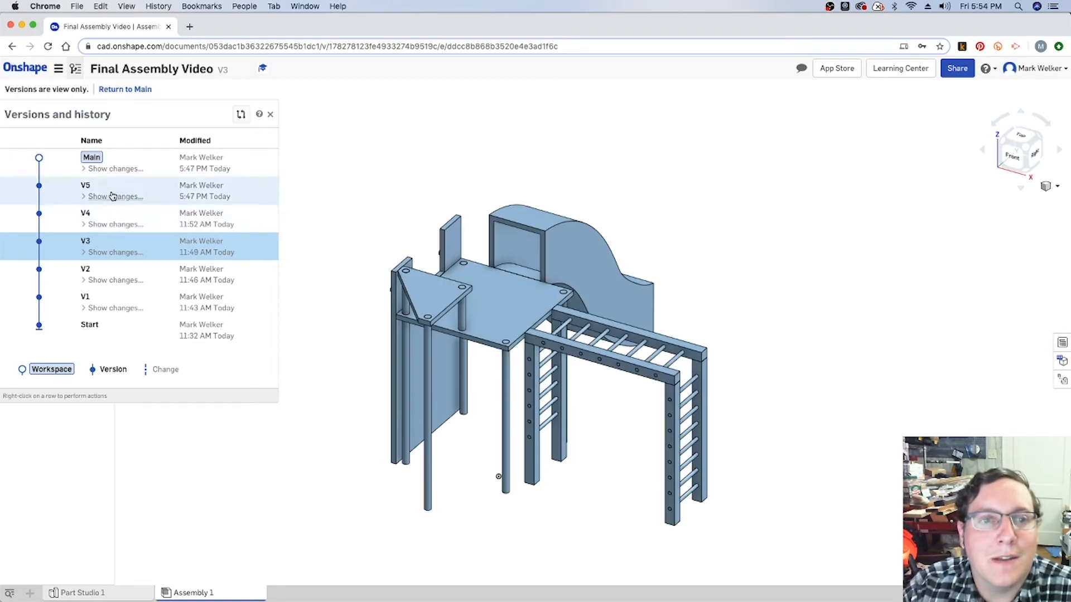
left_click(86, 185)
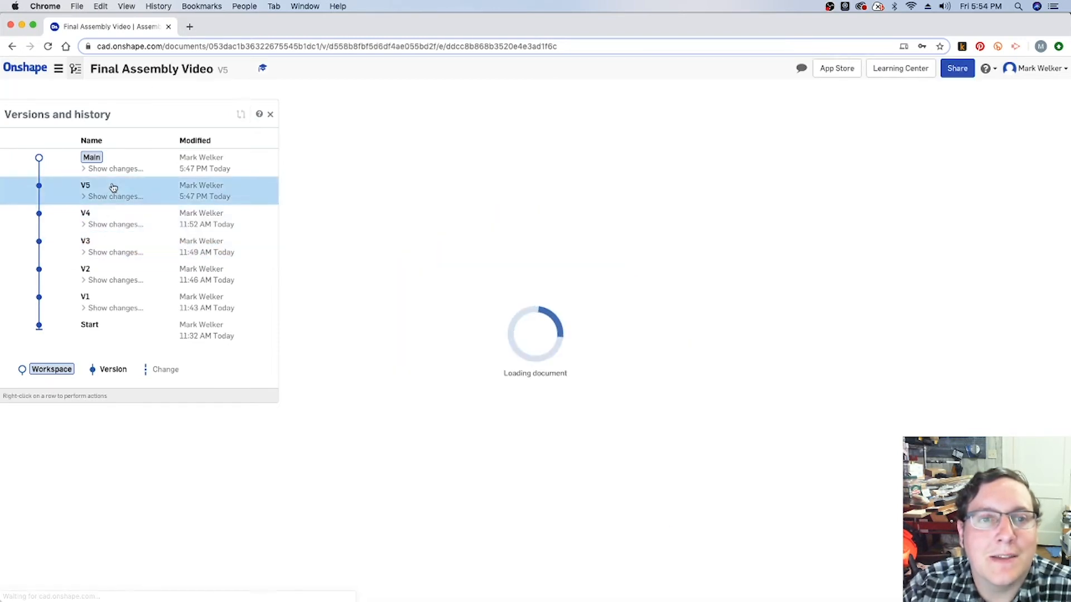
left_click(91, 157)
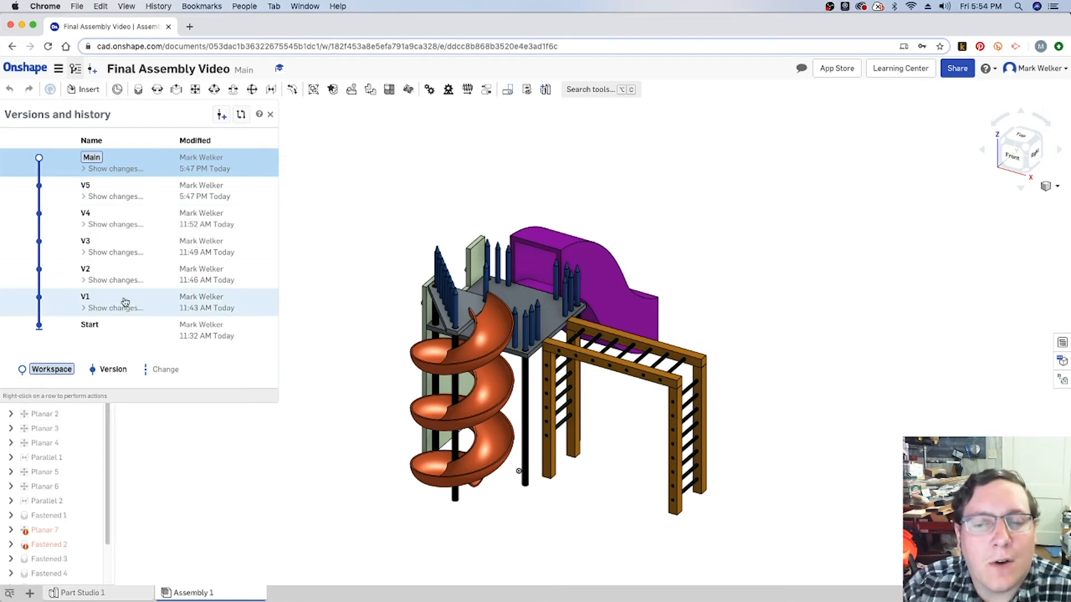
mouse_move(129, 301)
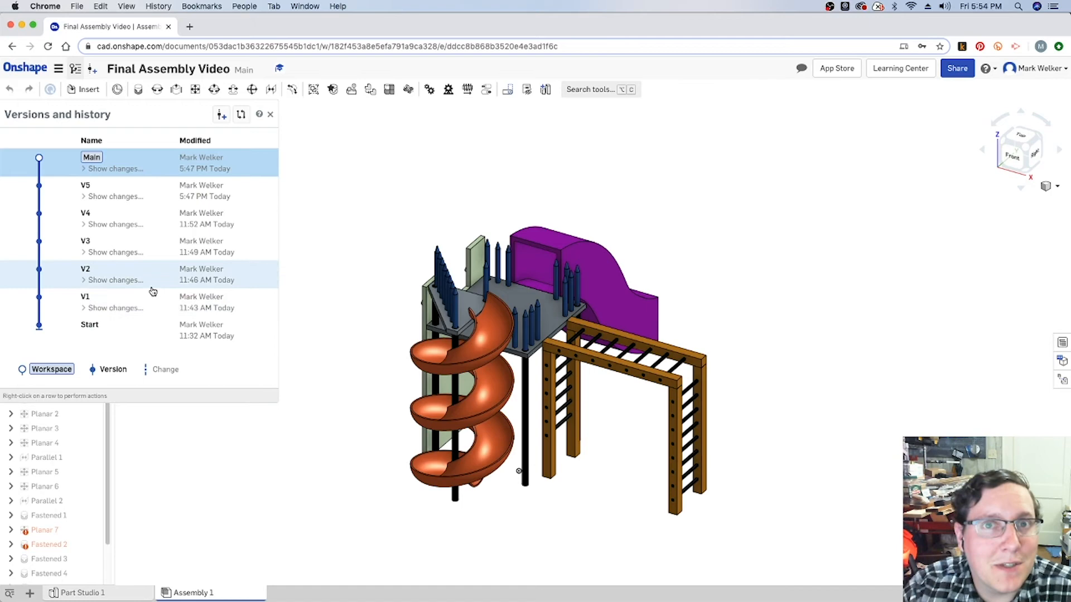
mouse_move(173, 321)
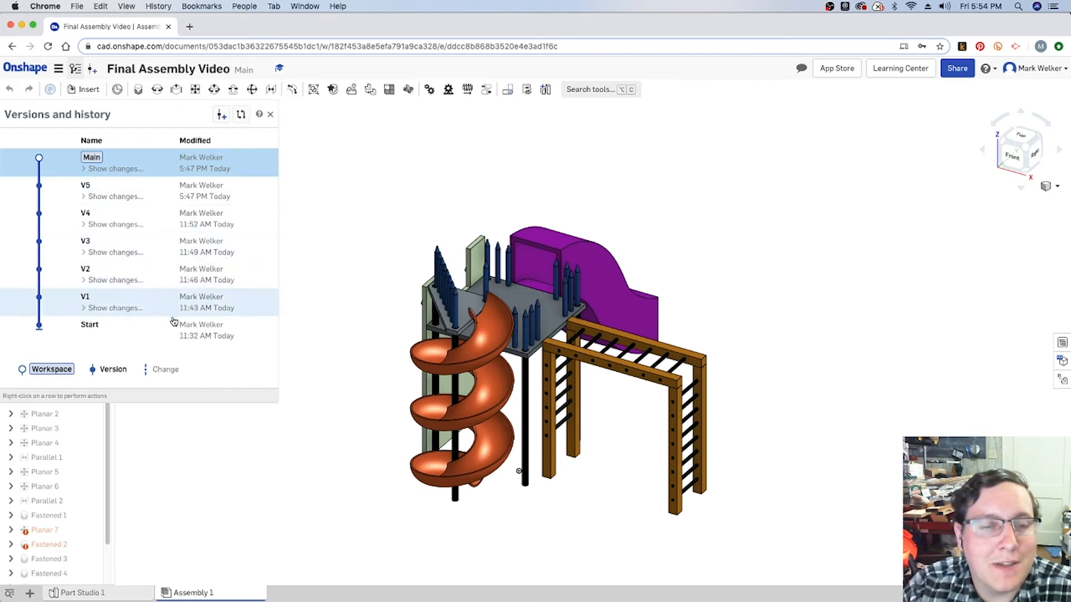
mouse_move(164, 410)
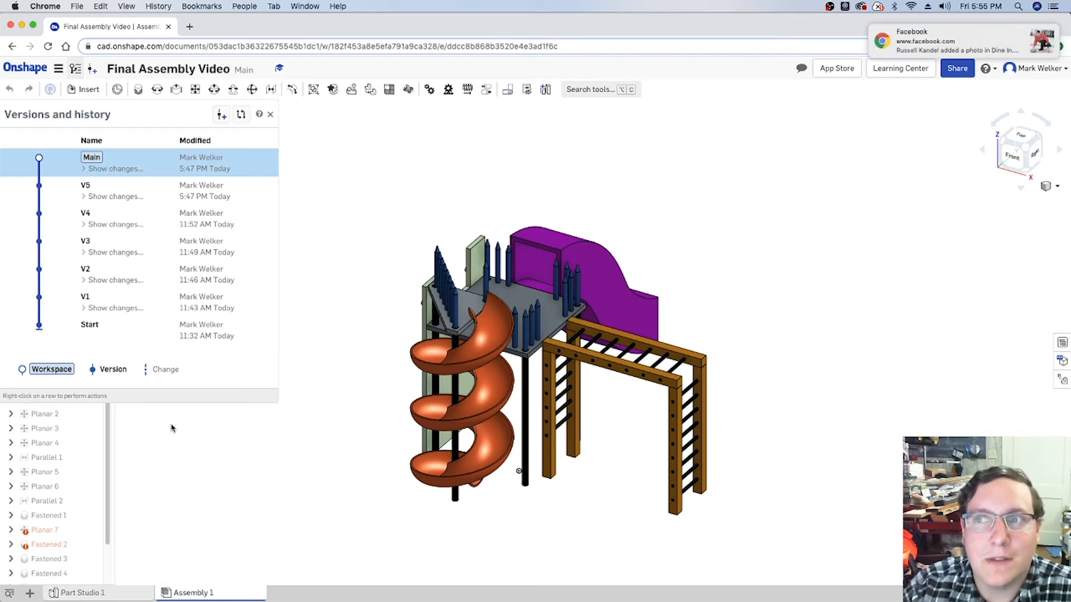
mouse_move(352, 419)
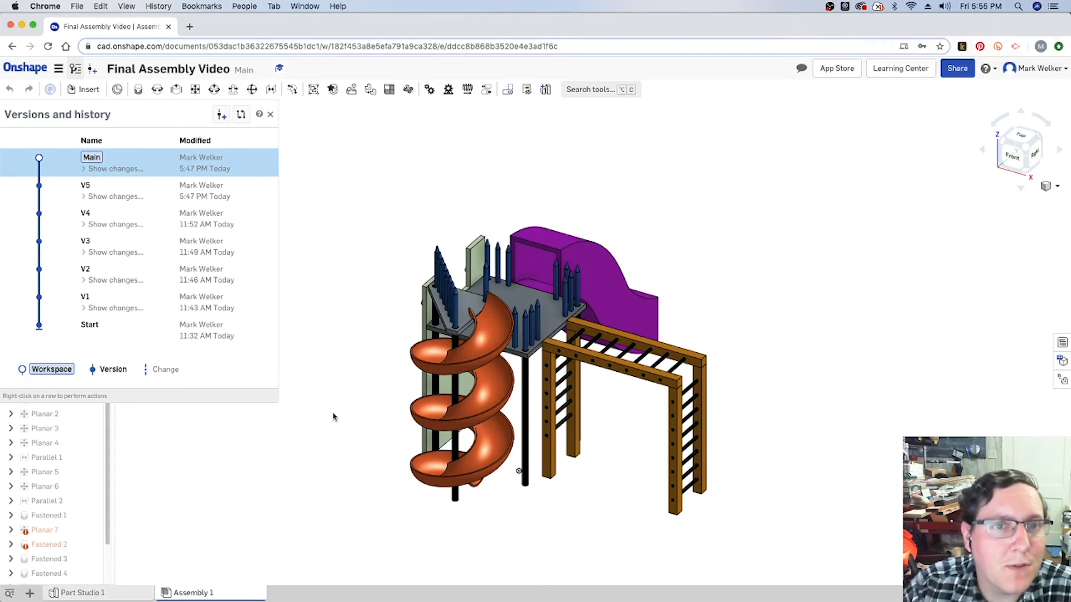
mouse_move(341, 441)
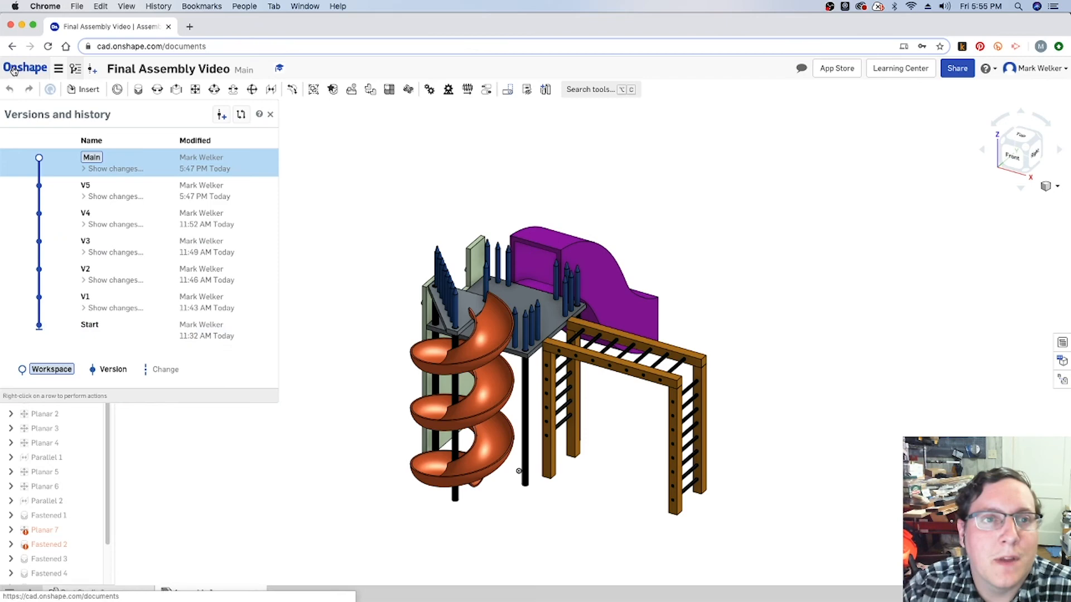
Step: Return to Documents and open the Train Project document on its empty Part Studio 1
left_click(25, 67)
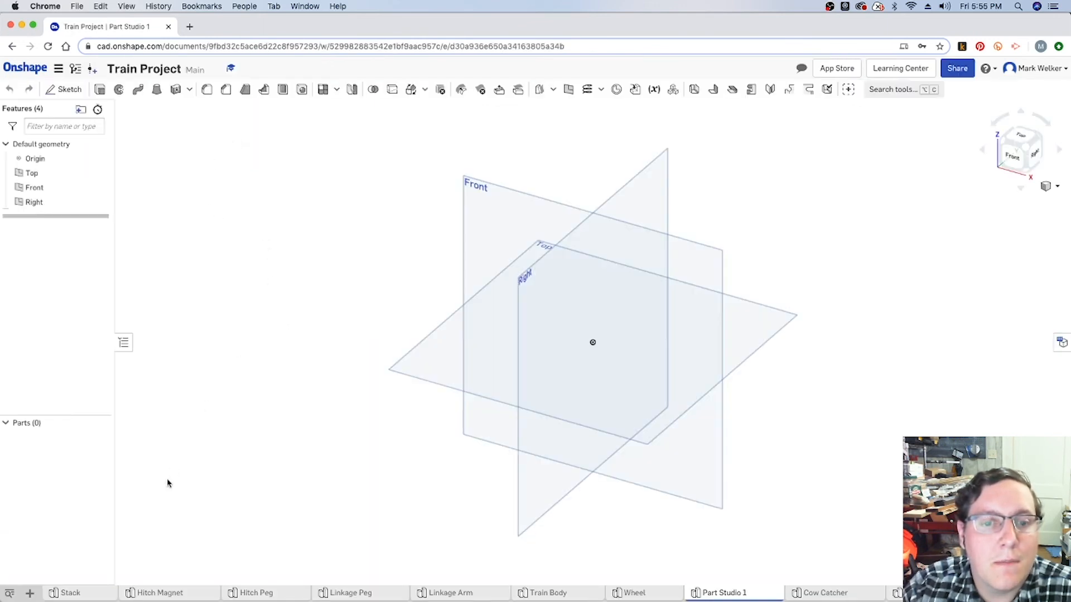
left_click(70, 593)
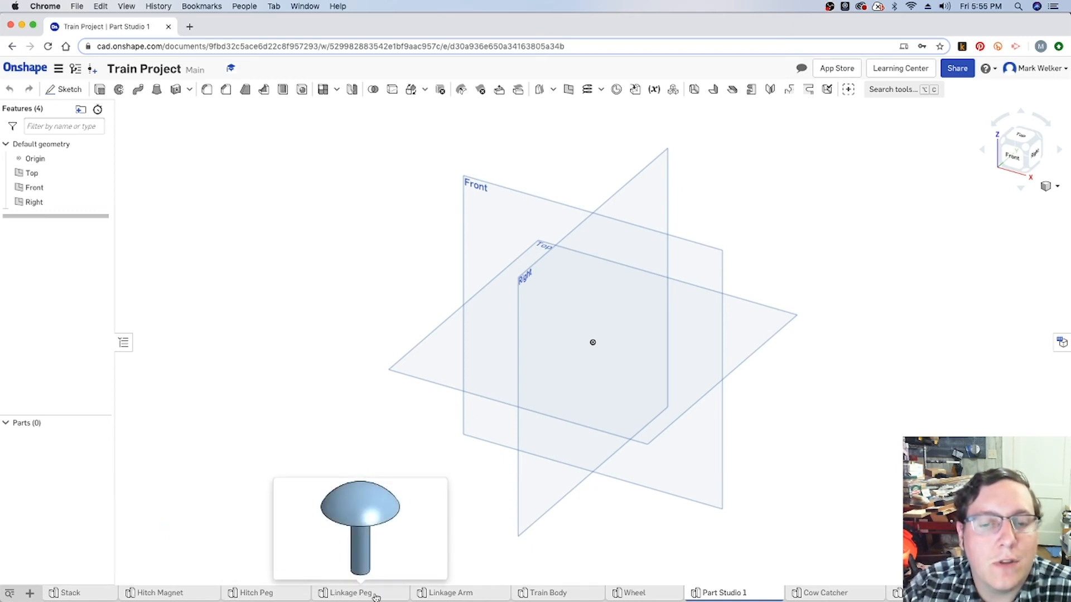
mouse_move(365, 579)
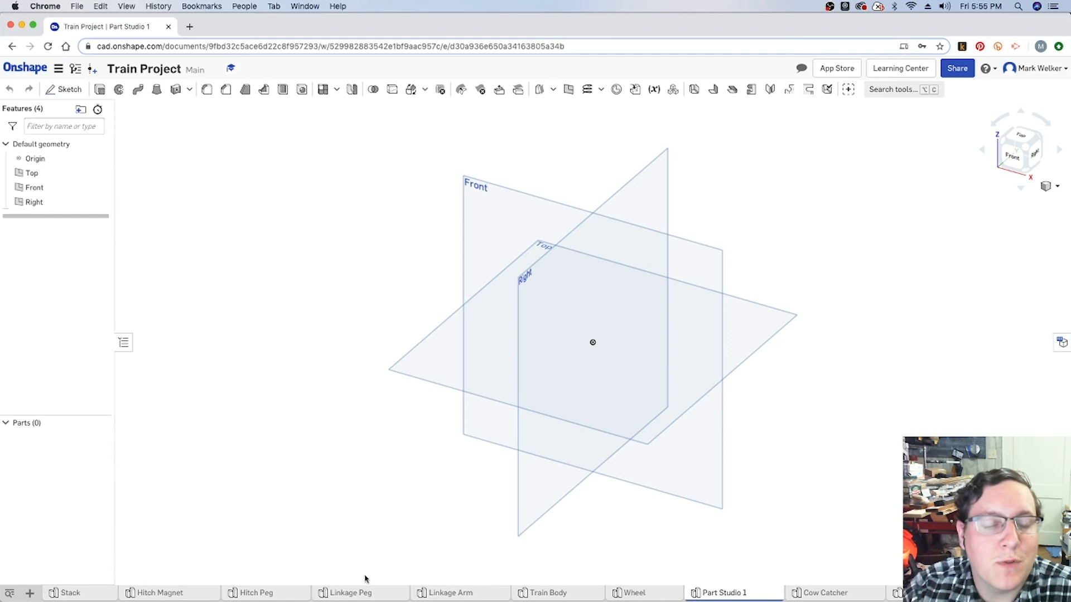
mouse_move(29, 592)
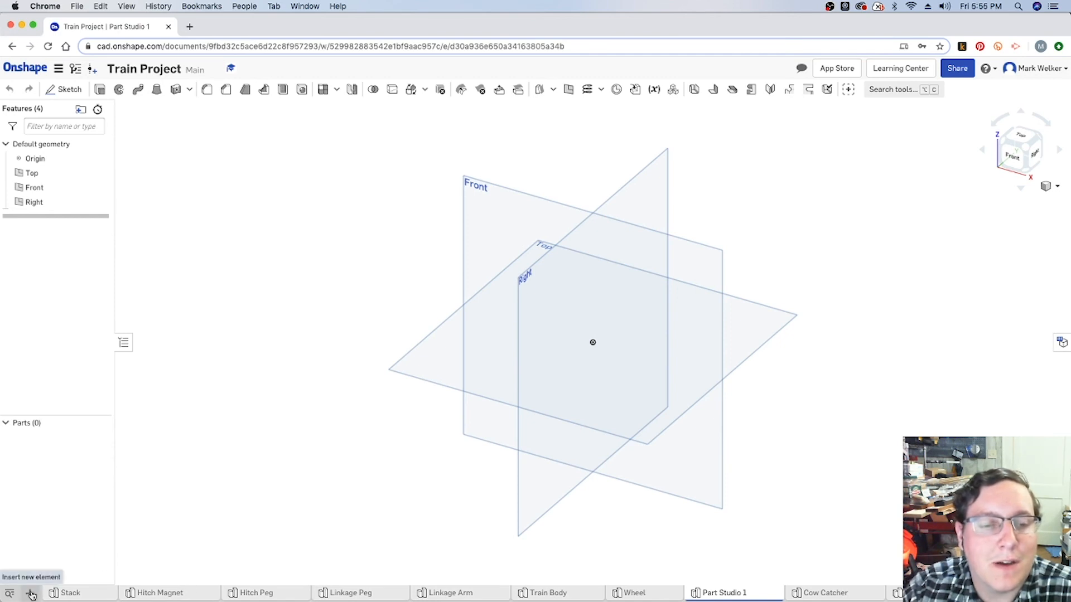